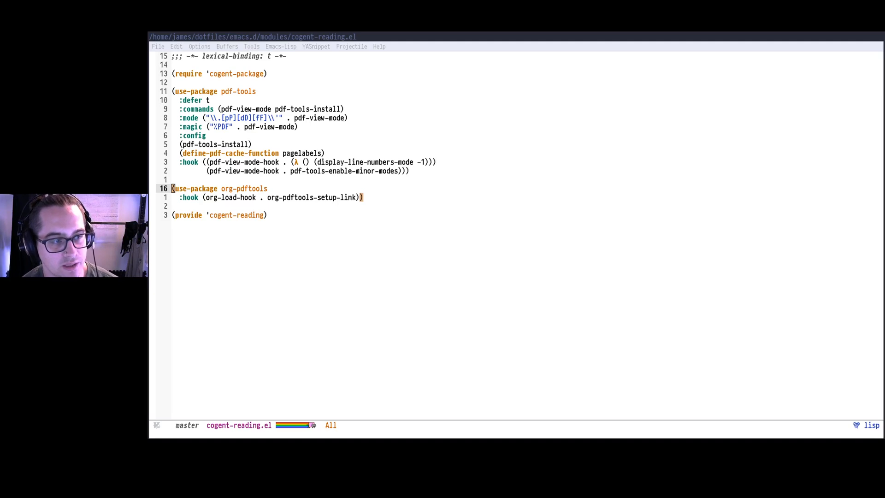
pyautogui.moveTo(600, 323)
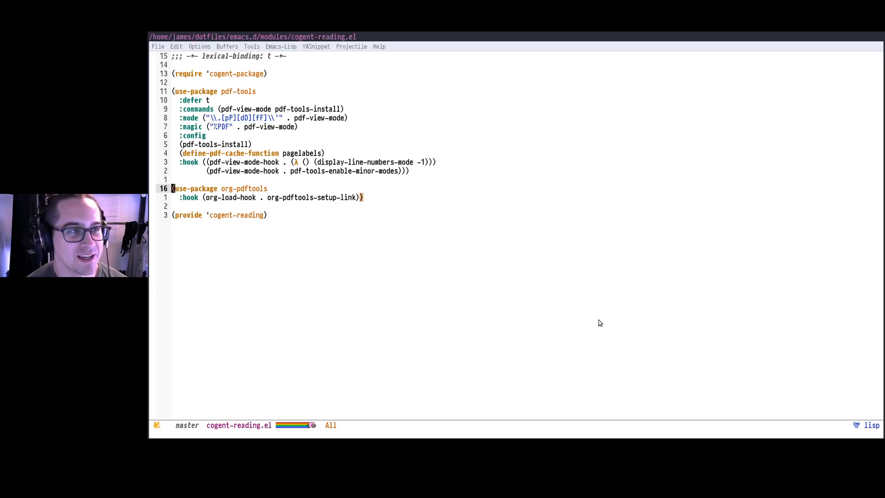
pyautogui.moveTo(604, 321)
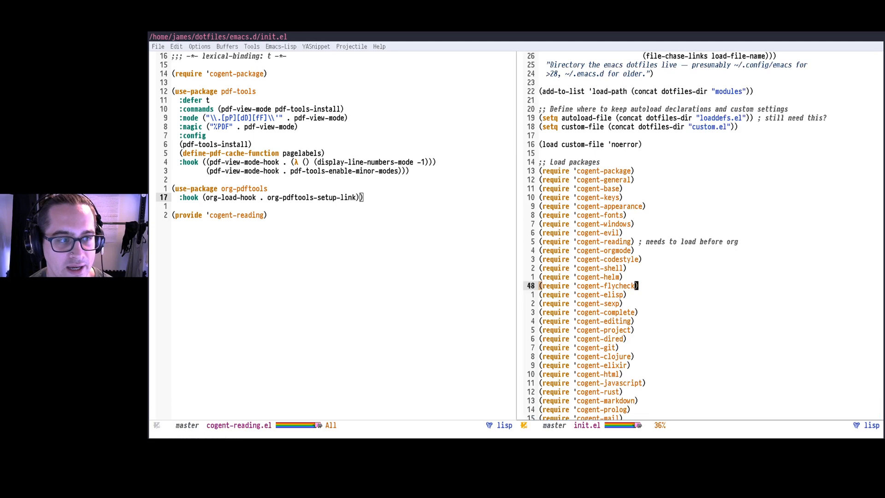
pyautogui.press('V')
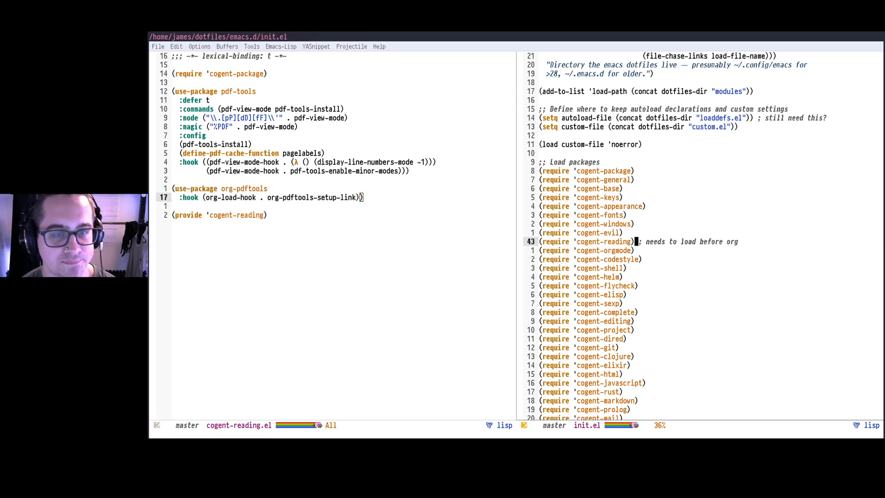
# Switch the right window to demo.org and toggle link display to show descriptions
pyautogui.write('demo')
pyautogui.click(517, 434)
pyautogui.write('org')
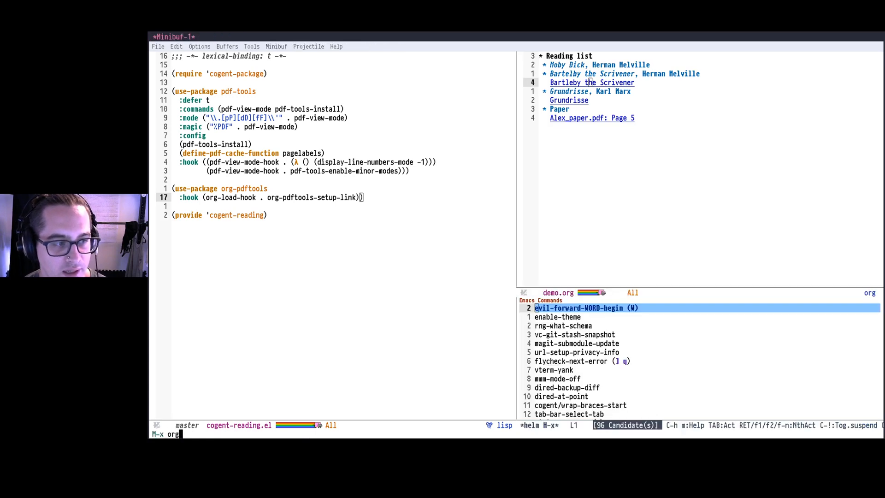
pyautogui.write('toggle link')
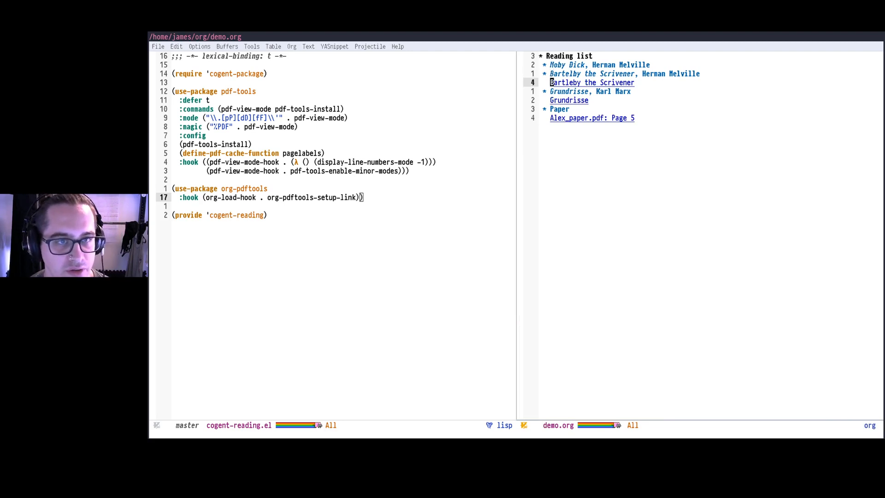
# Open the Bartleby the Scrivener PDF at page 4 and run org-store-link
pyautogui.click(591, 82)
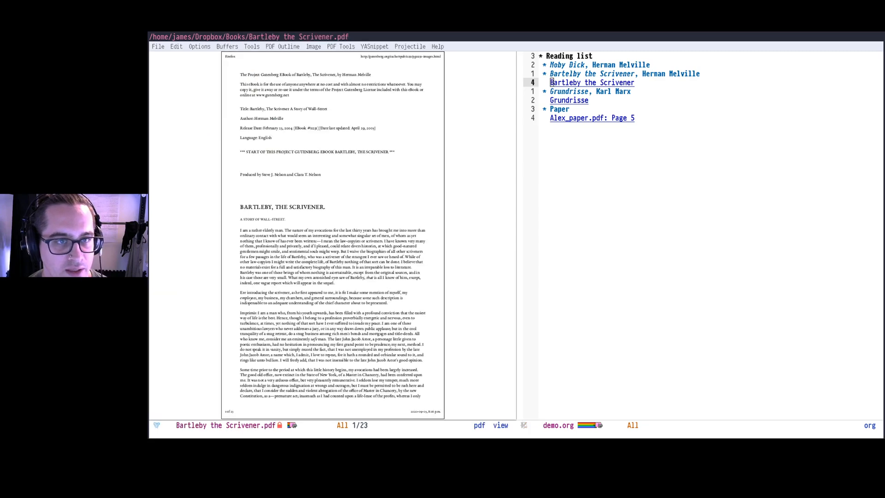
pyautogui.scroll(-3)
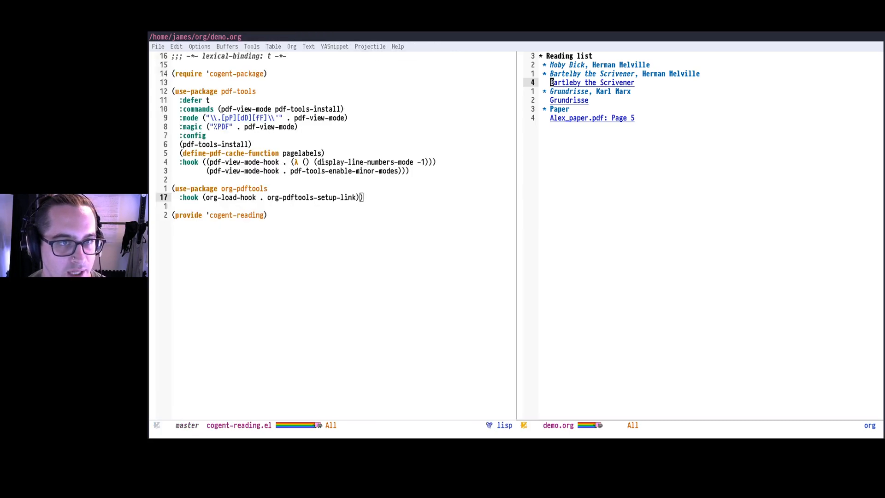
pyautogui.click(592, 82)
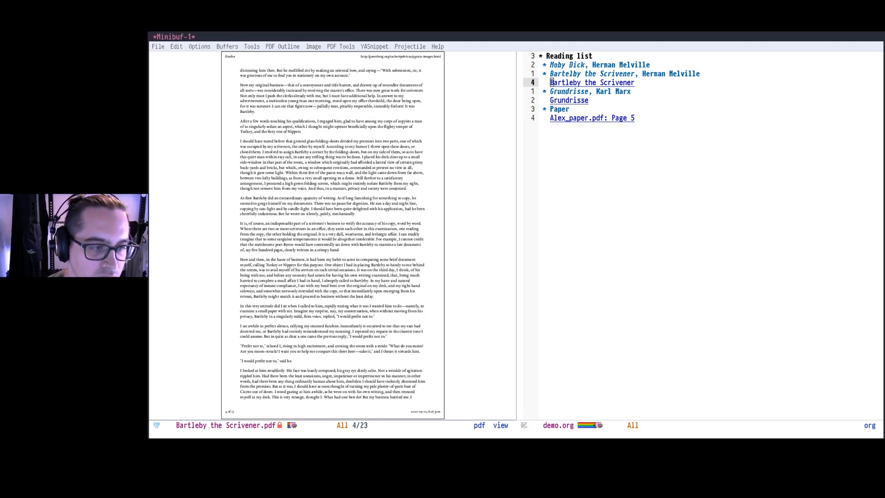
pyautogui.write('org clip')
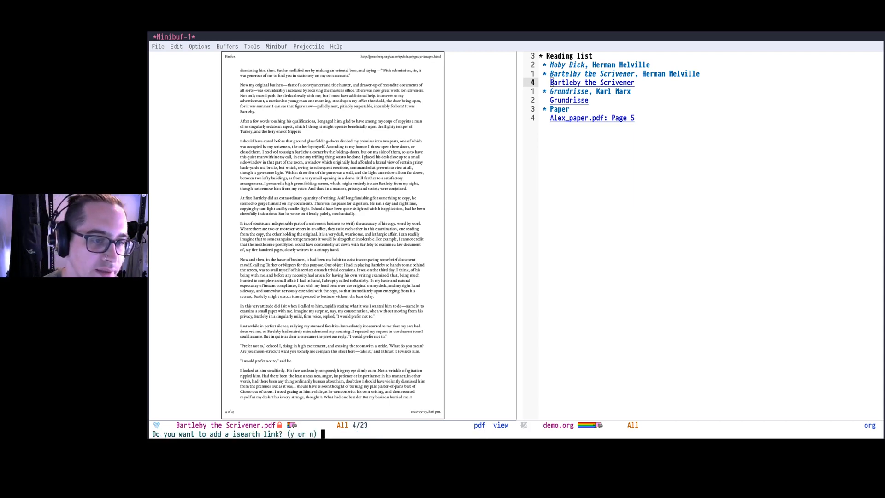
# Answer the isearch prompt and insert the stored Bartleby page link under its heading
pyautogui.press('y')
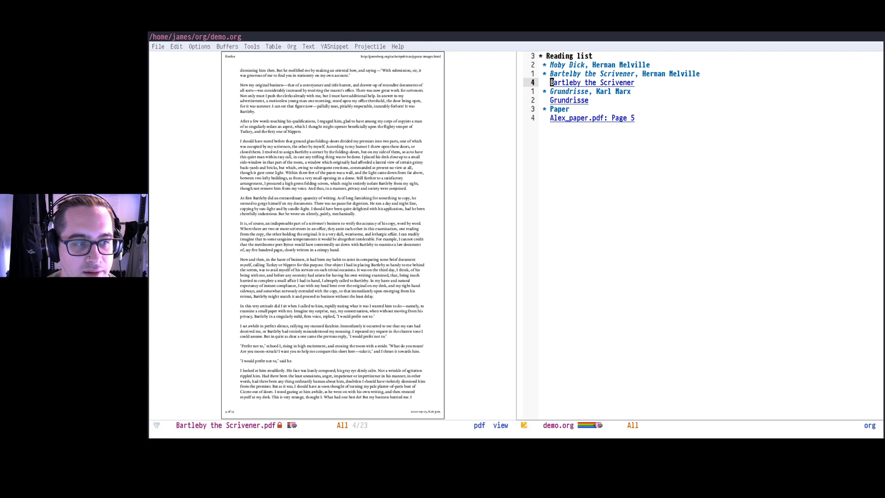
pyautogui.press('return')
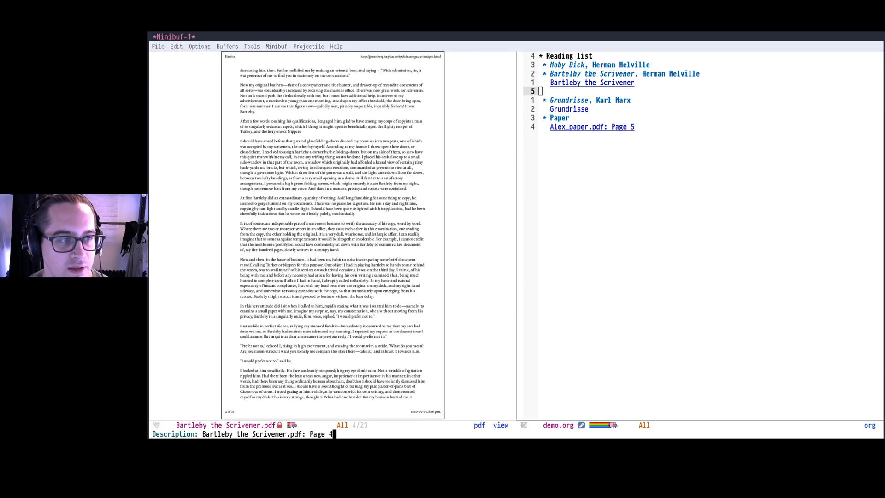
pyautogui.press('BackSpace')
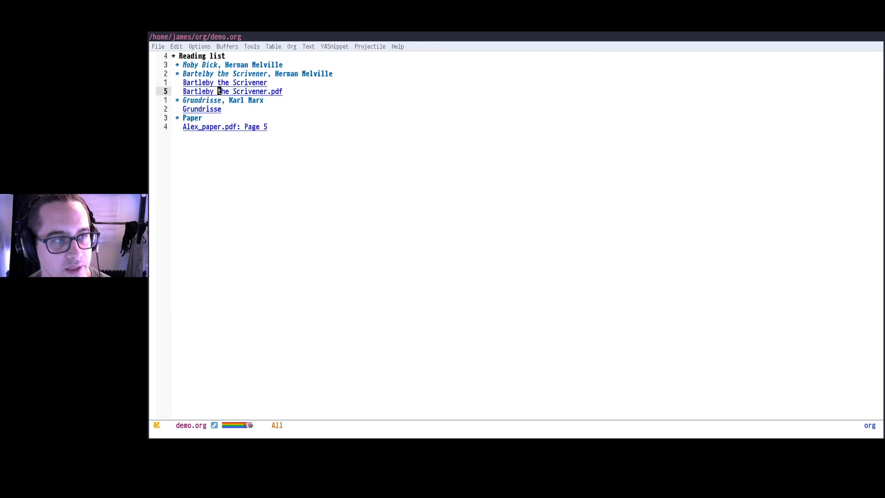
# Change the Bartleby PDF link's page number to 7, then follow the Alex_paper.pdf link
pyautogui.click(232, 91)
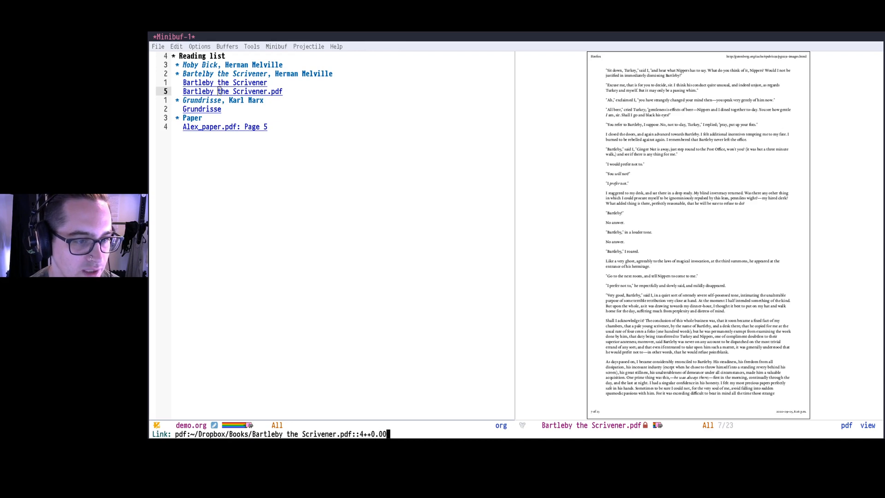
pyautogui.press('BackSpace')
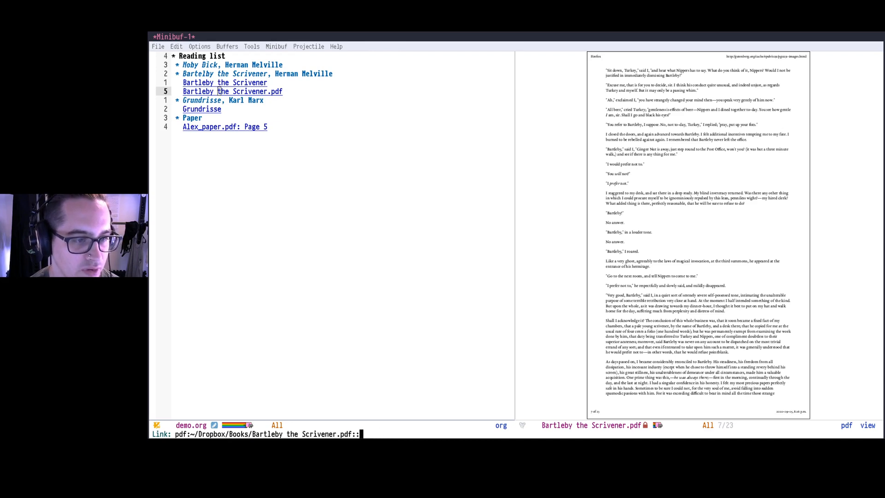
pyautogui.write('7')
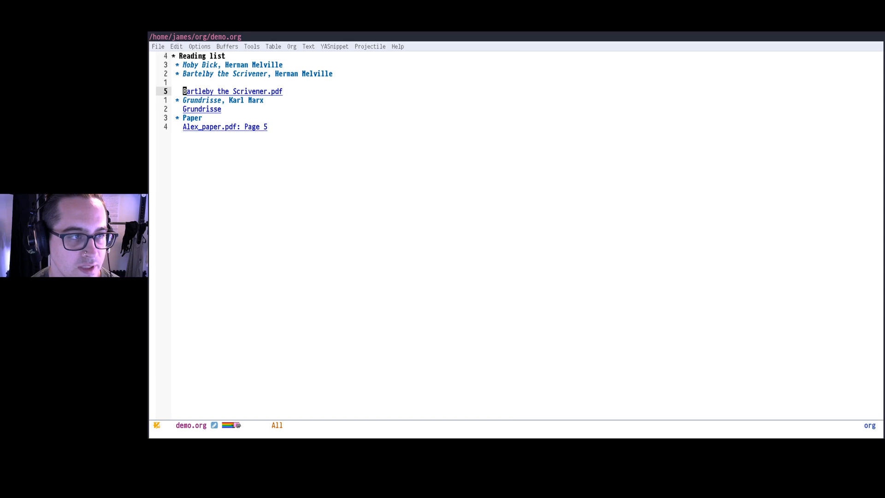
pyautogui.click(231, 91)
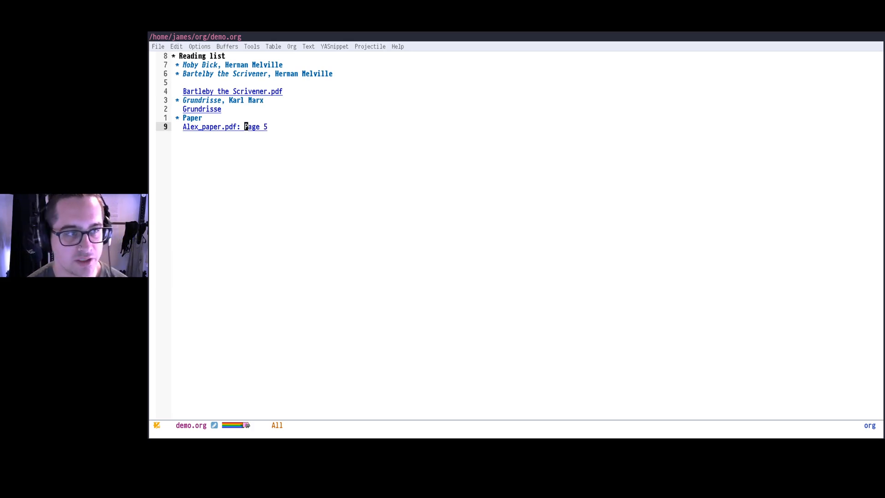
pyautogui.click(211, 127)
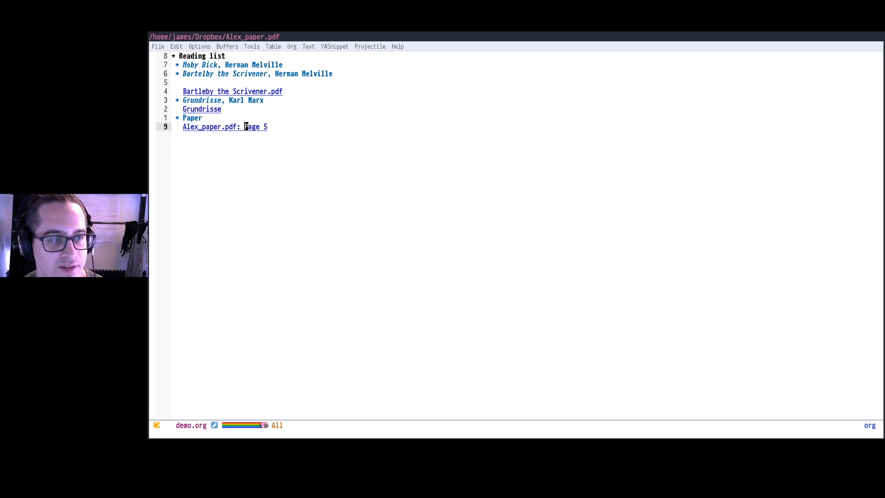
# Open Alex_paper.pdf beside the list and select the hallmark PCS symptoms sentence
pyautogui.click(211, 126)
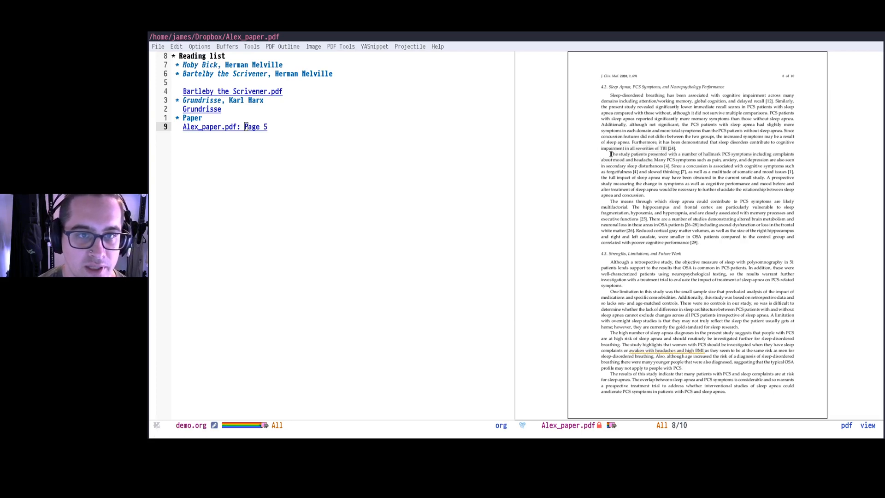
pyautogui.moveTo(611, 153); pyautogui.dragTo(651, 160)
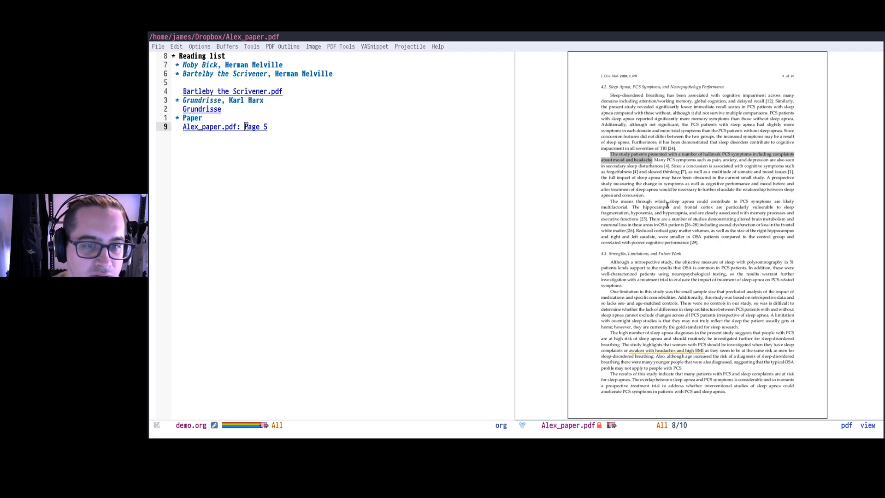
# Underline the selected sentence and attach the note 'This is interesting!'
pyautogui.press('C-c C-a')
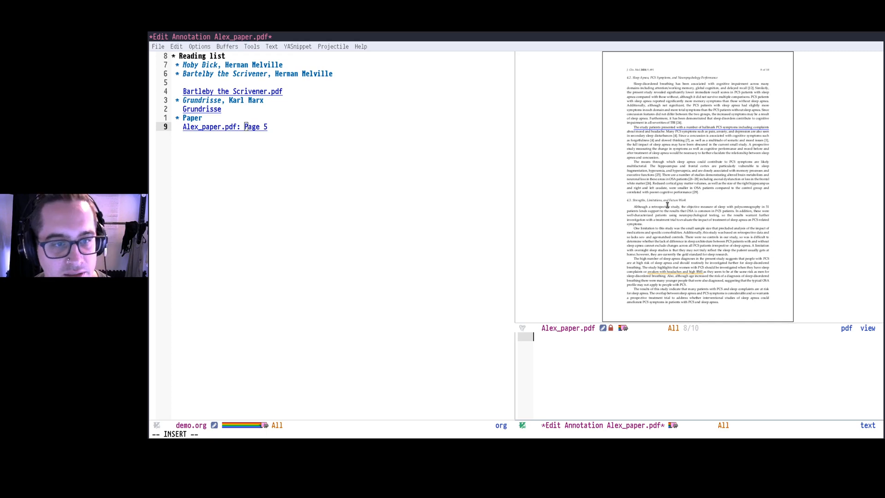
pyautogui.write('This is intere')
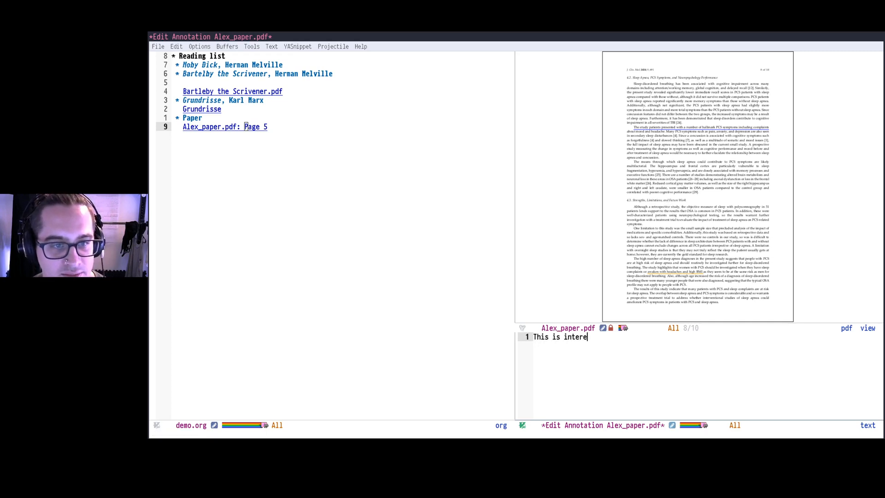
pyautogui.write('sting!')
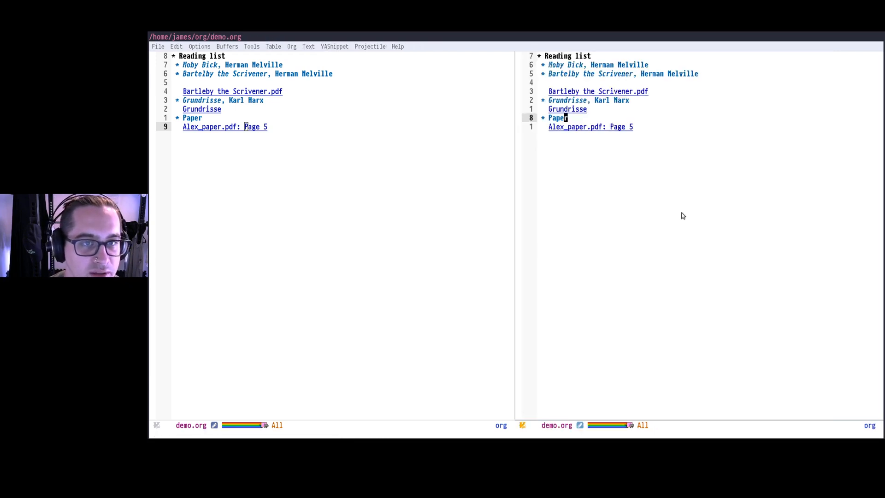
# Open Alex_paper.pdf from the reading list and browse its three annotations
pyautogui.click(224, 126)
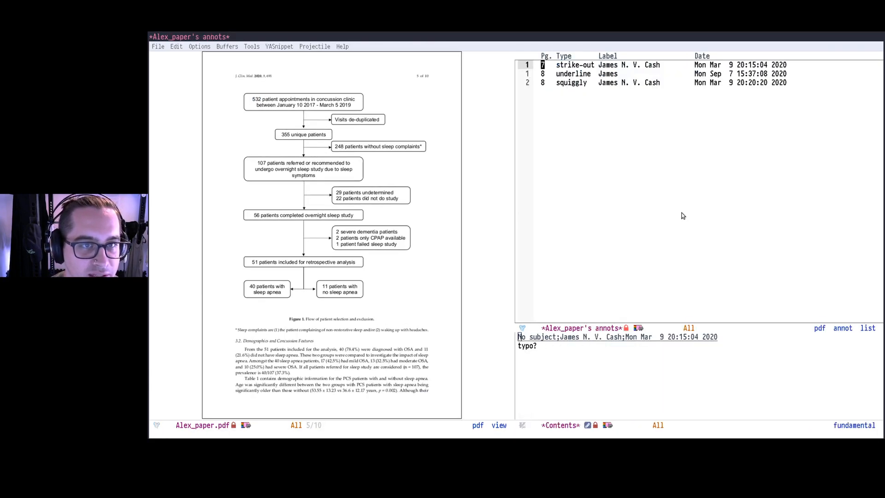
pyautogui.click(573, 74)
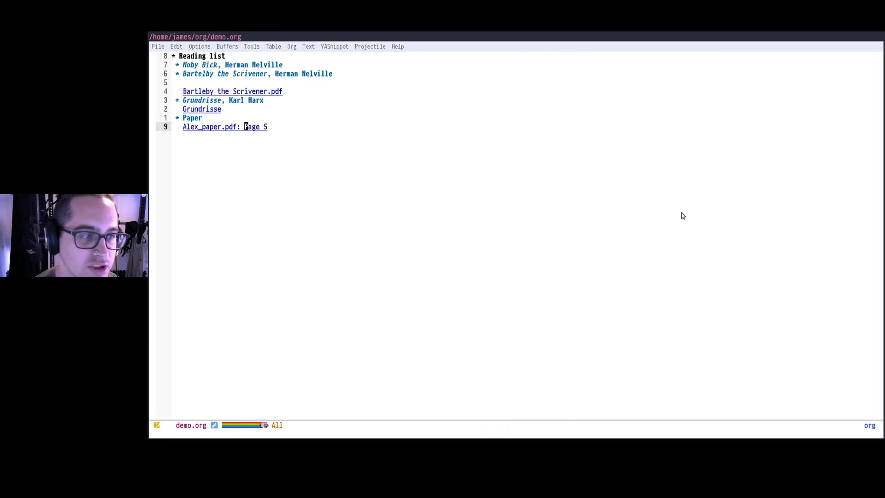
# Open ~/Dropbox/Books/KJBIBLE.pdf and search its text for 'wizard'
pyautogui.press('C-x C-f')
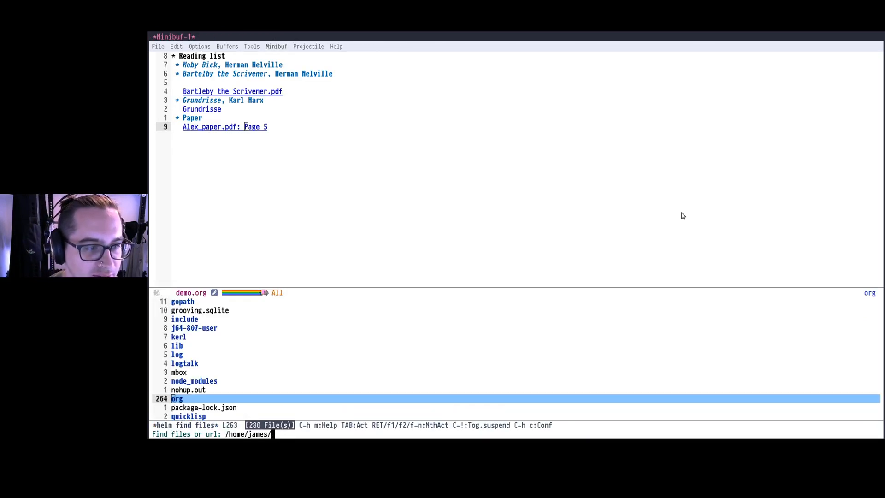
pyautogui.write('Dropbox/books/k')
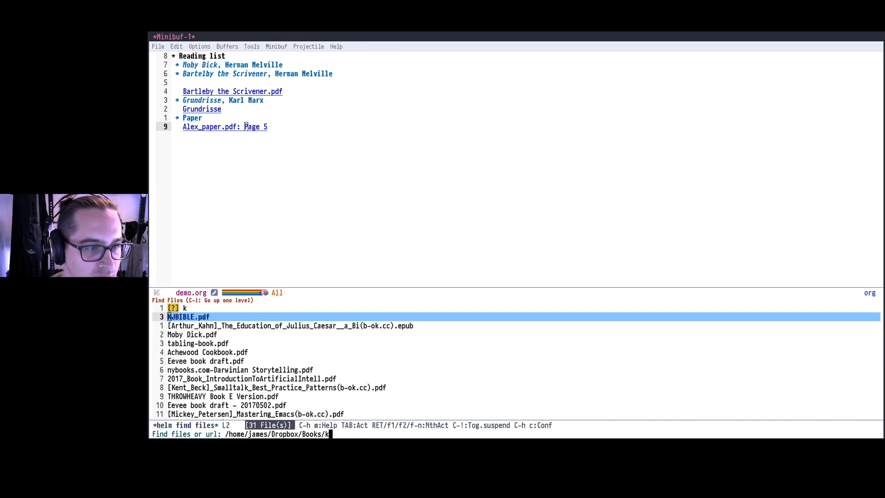
pyautogui.write('j')
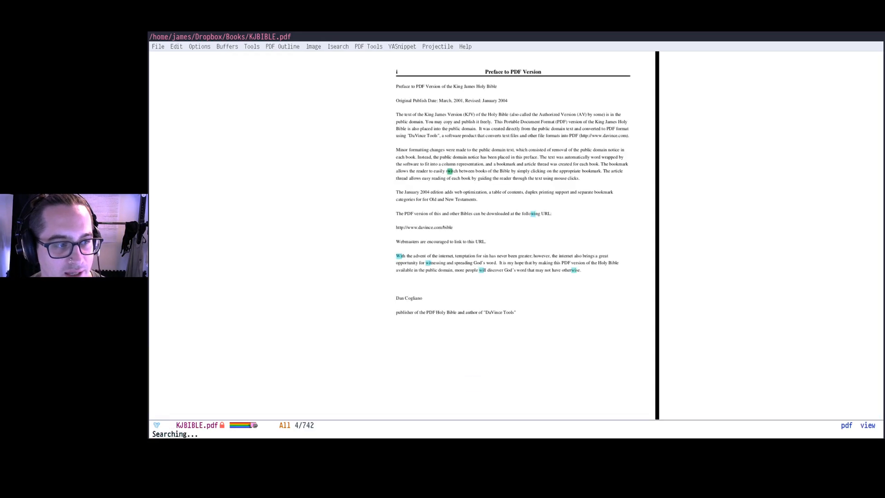
pyautogui.write('wizard')
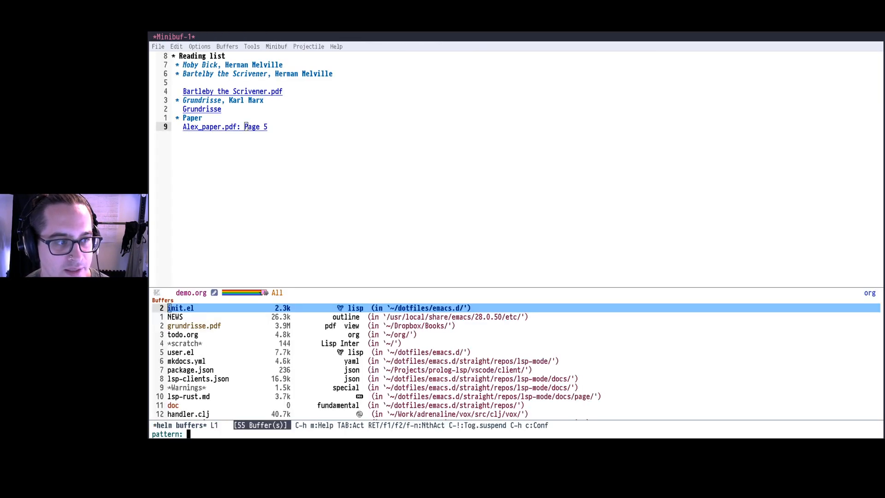
# Filter the buffer list with 'reda' to switch to cogent-reading.el, then cancel with Escape
pyautogui.write('org')
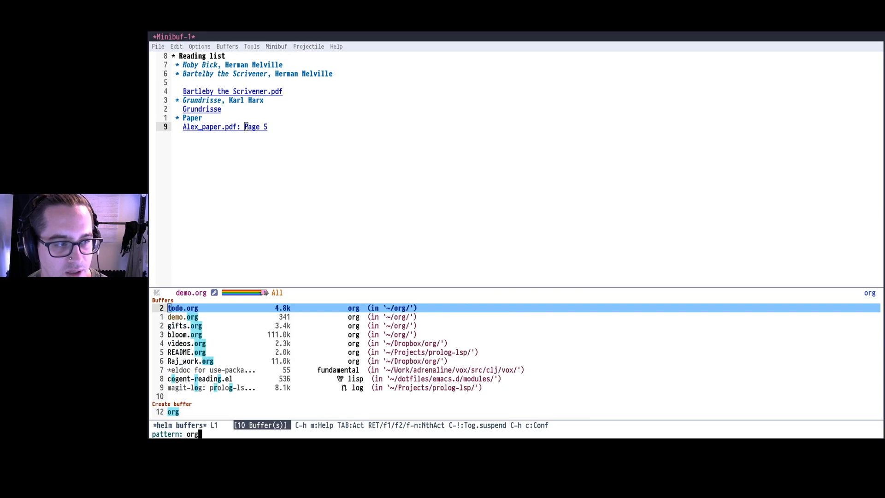
pyautogui.press('backspace')
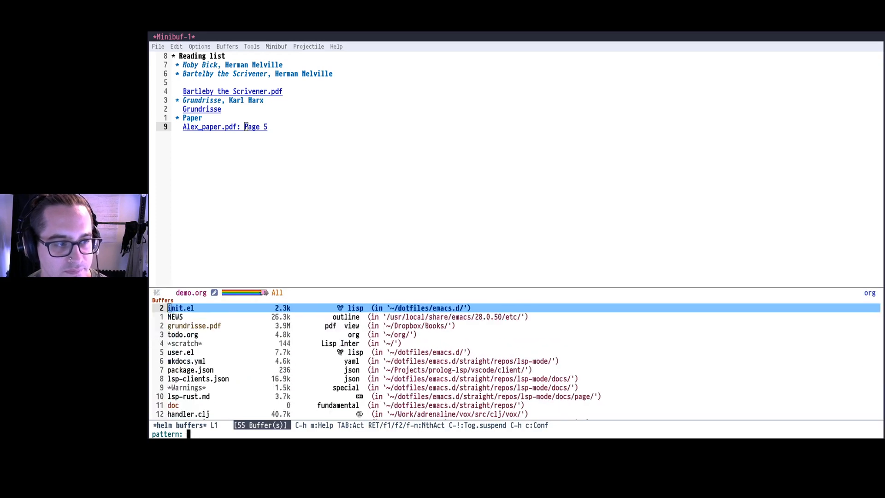
pyautogui.write('reda')
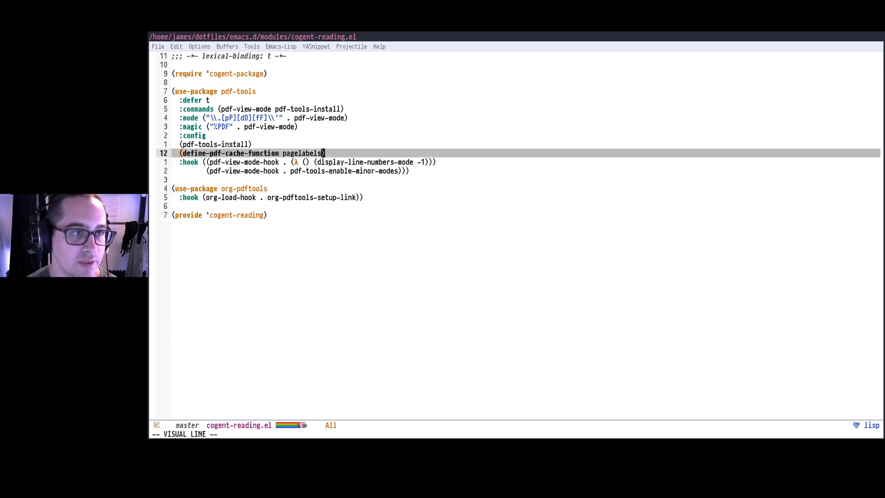
pyautogui.press('Escape')
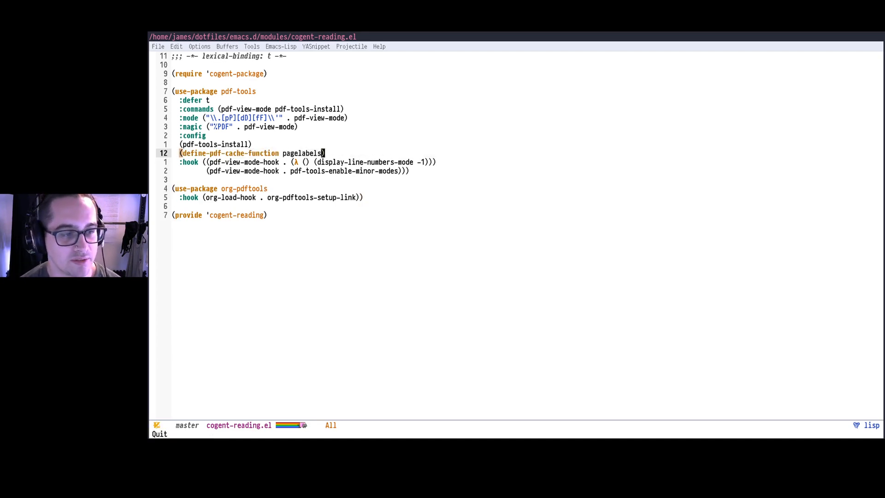